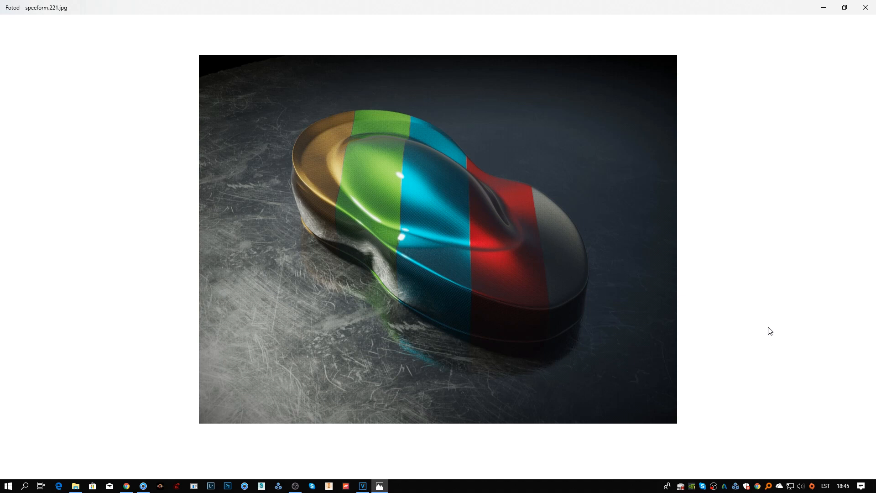
pyautogui.moveTo(775, 4)
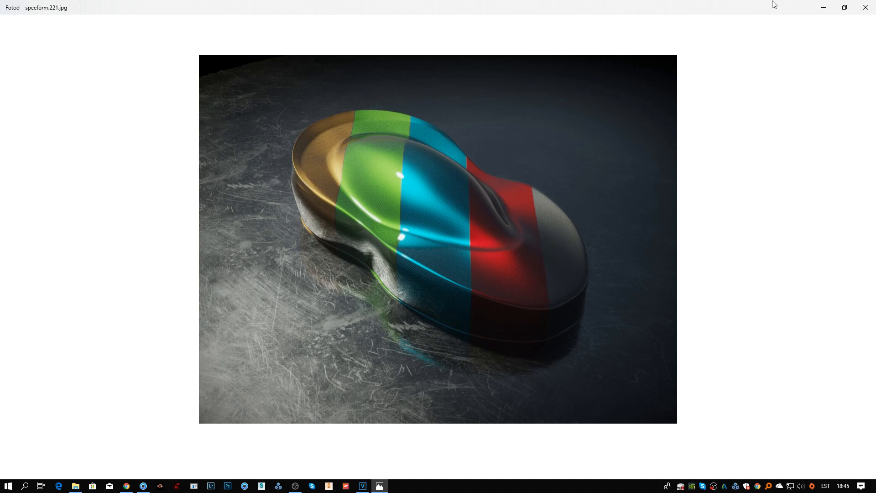
pyautogui.moveTo(837, 6)
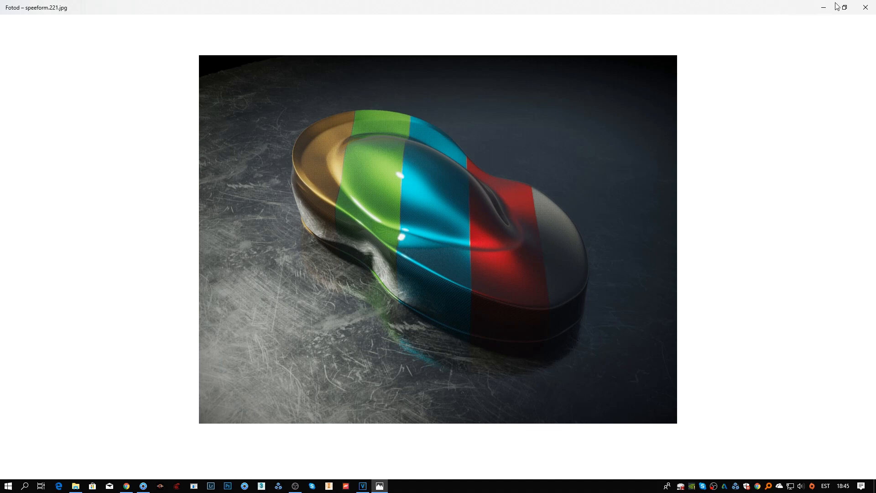
# Step: Make the sphere's material Metallic Paint and raise the Metal Roughness flake Samples value
pyautogui.click(379, 486)
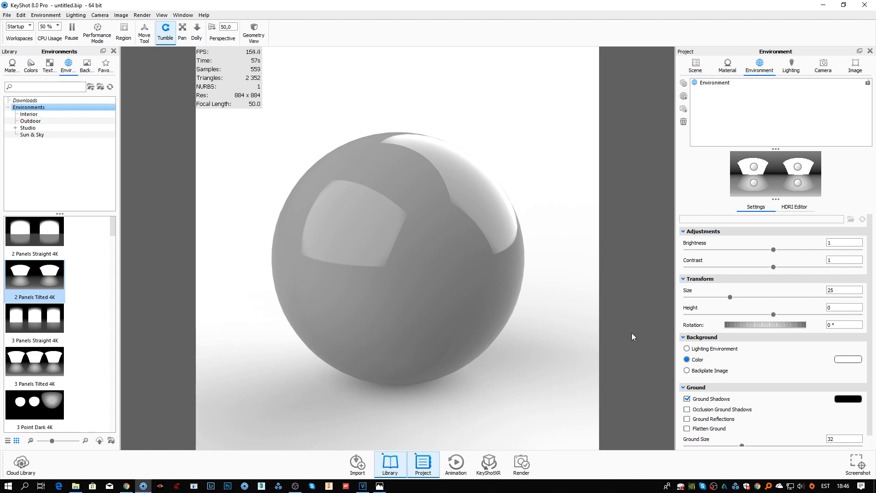
pyautogui.click(728, 66)
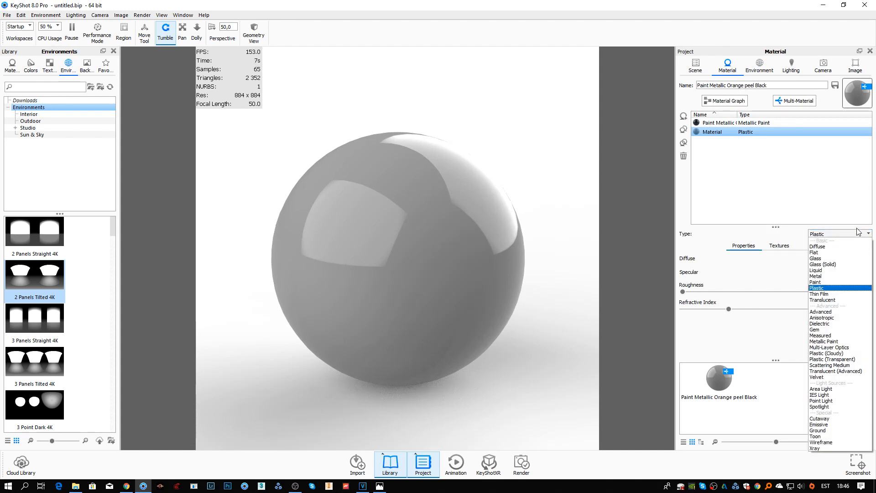
pyautogui.moveTo(835, 371)
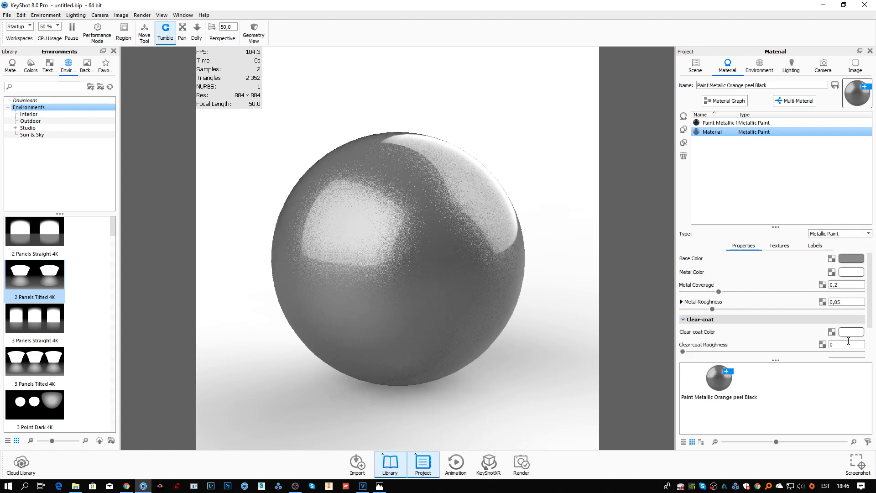
pyautogui.click(683, 302)
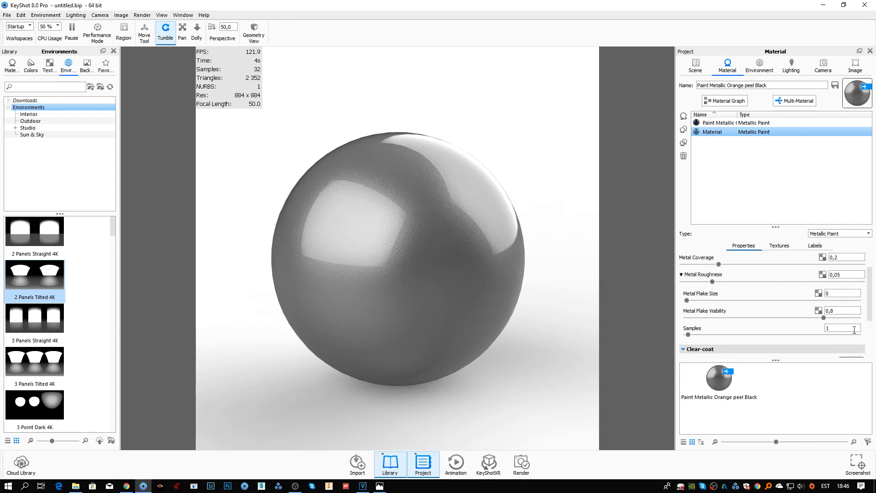
pyautogui.click(843, 328)
pyautogui.write('6')
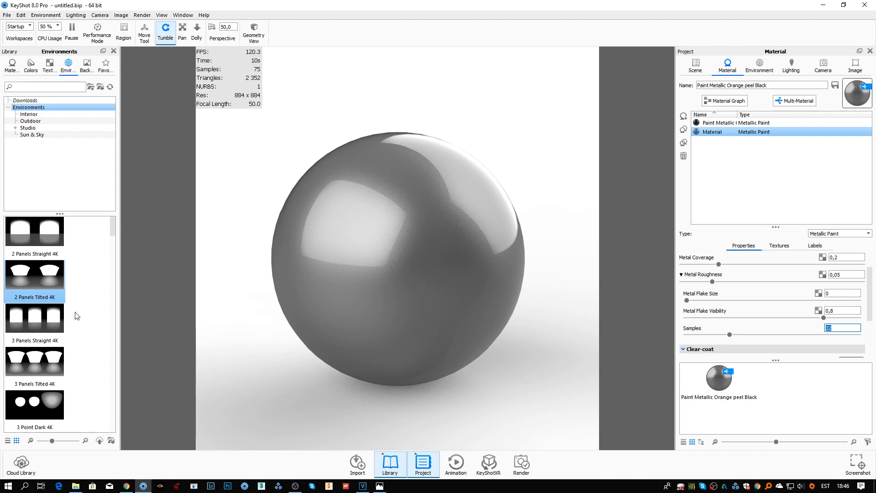
pyautogui.moveTo(367, 289)
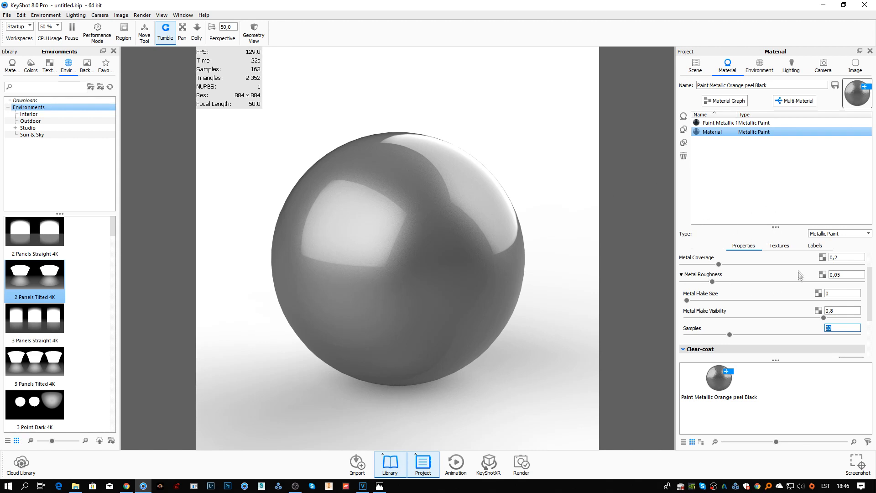
# Step: Load Carbon Fiber.jpg as the Base Color texture with Box mapping at width 0.43
pyautogui.click(779, 246)
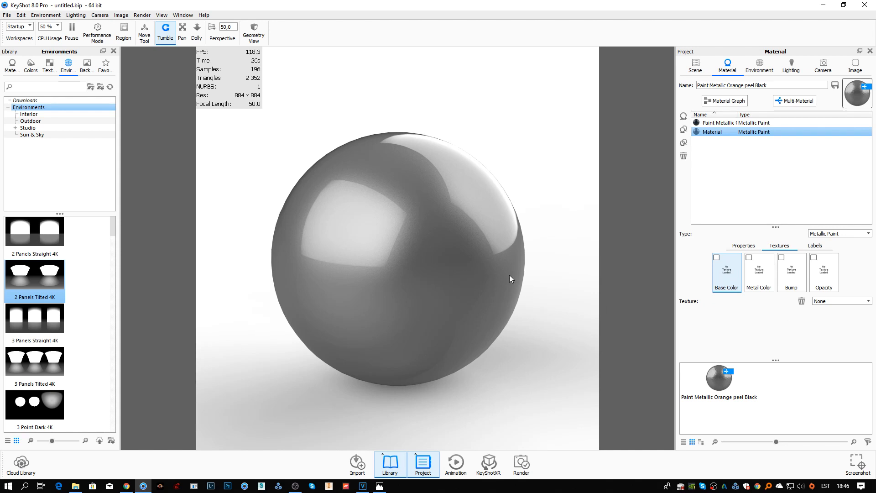
pyautogui.moveTo(482, 260)
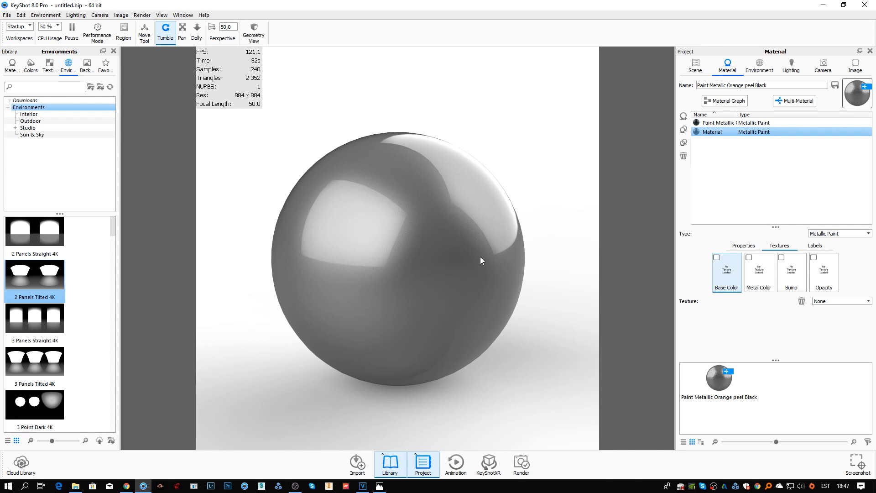
pyautogui.moveTo(594, 259)
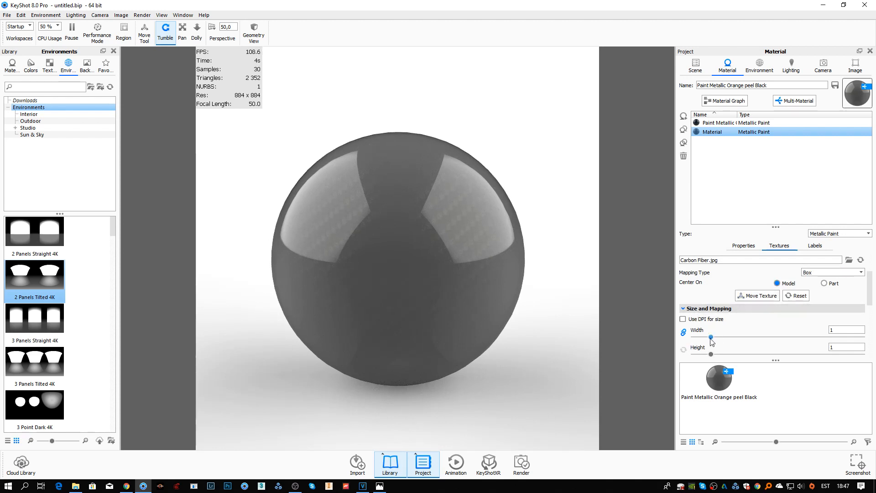
pyautogui.moveTo(711, 337); pyautogui.dragTo(701, 337)
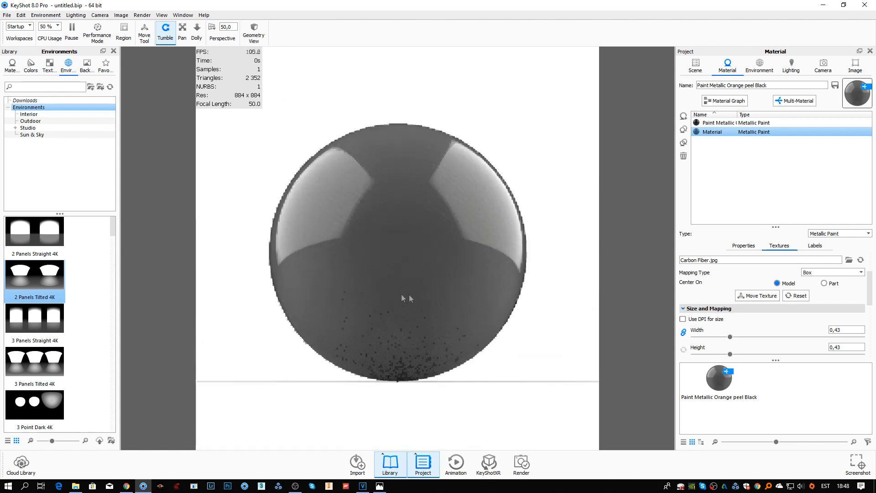
pyautogui.click(743, 246)
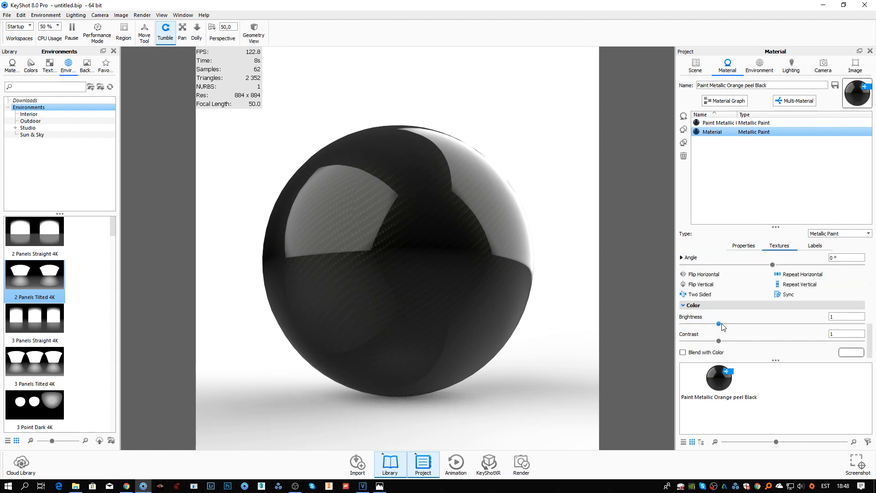
# Step: Raise the carbon fiber texture's Brightness to about 4.02 and lower Contrast to 0.19
pyautogui.moveTo(720, 325); pyautogui.dragTo(823, 325)
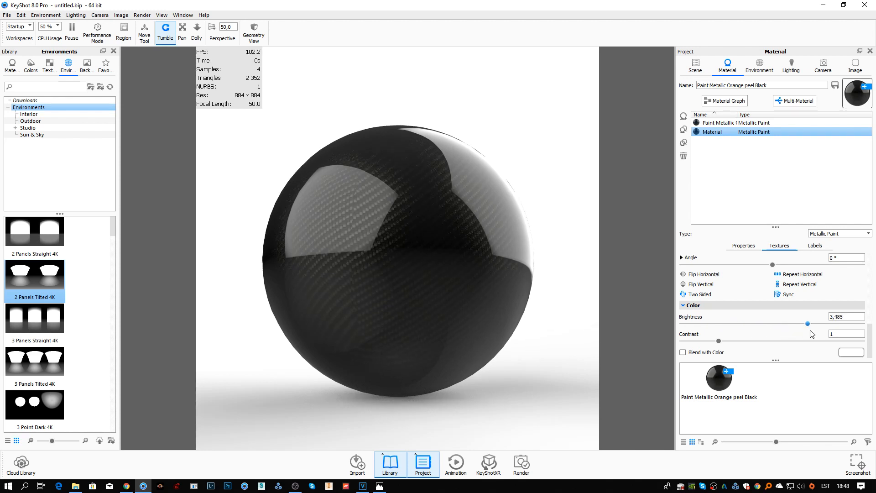
pyautogui.moveTo(822, 323); pyautogui.dragTo(827, 323)
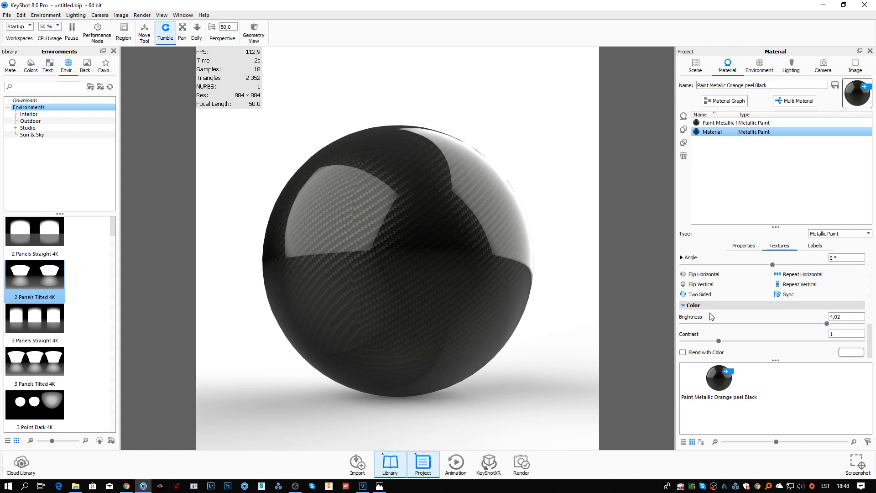
pyautogui.moveTo(732, 348)
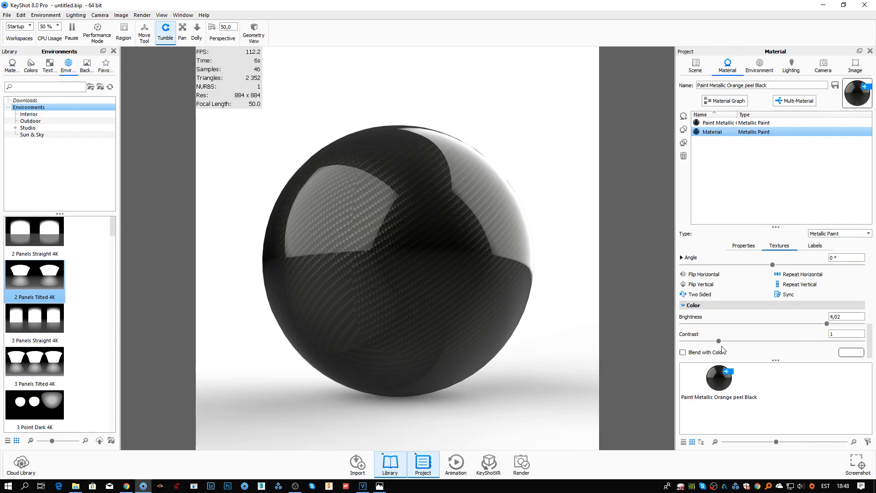
pyautogui.moveTo(716, 337)
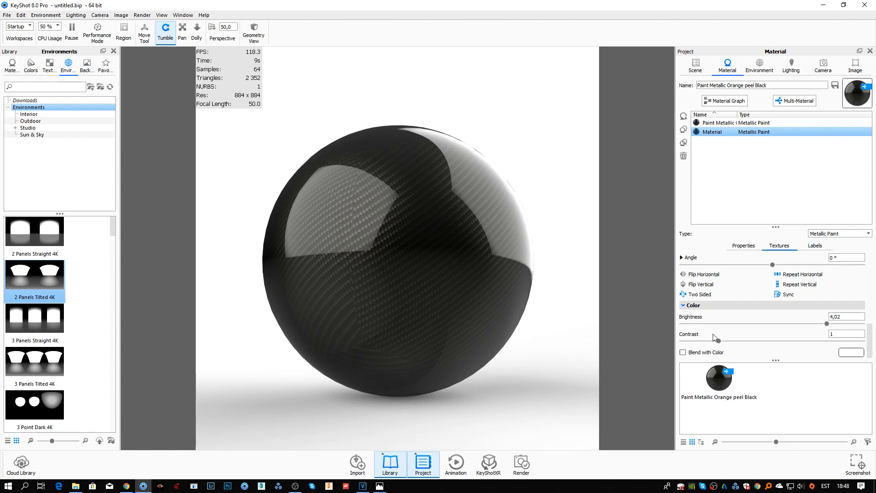
pyautogui.moveTo(827, 341); pyautogui.dragTo(692, 341)
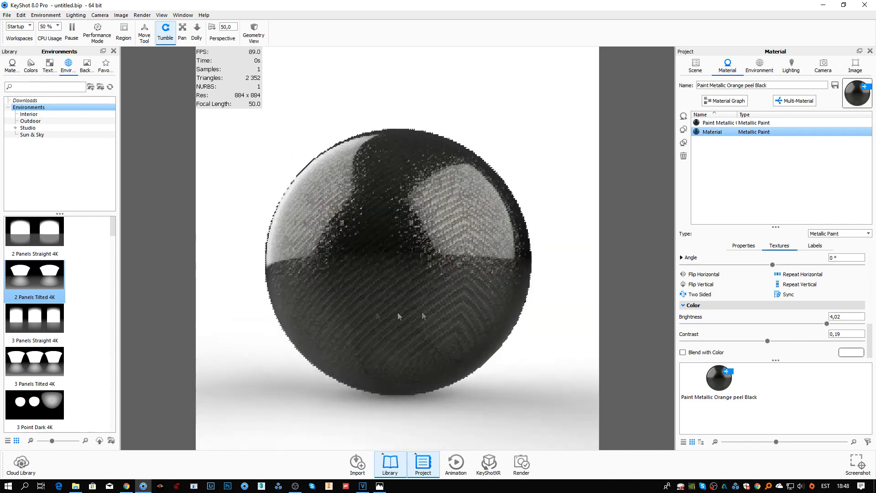
pyautogui.click(743, 246)
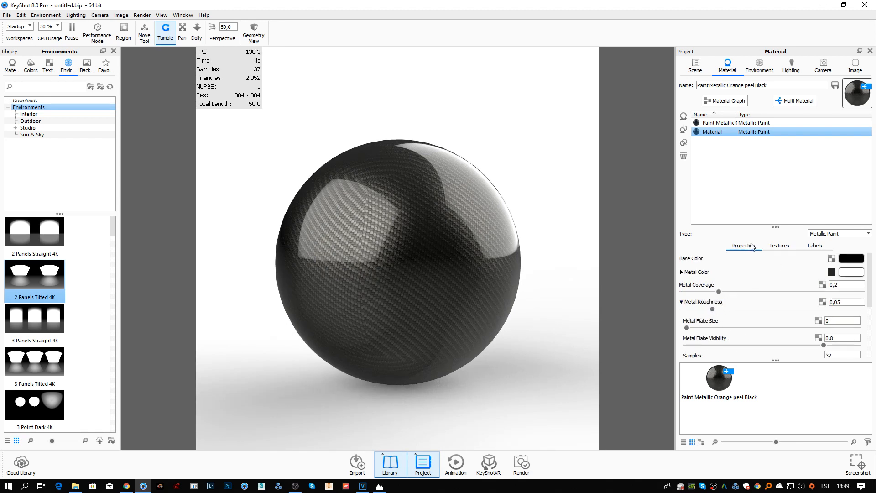
# Step: Raise the paint's metal coverage and lower Metal Roughness to about 0.094 for a glossier weave
pyautogui.moveTo(721, 292); pyautogui.dragTo(796, 292)
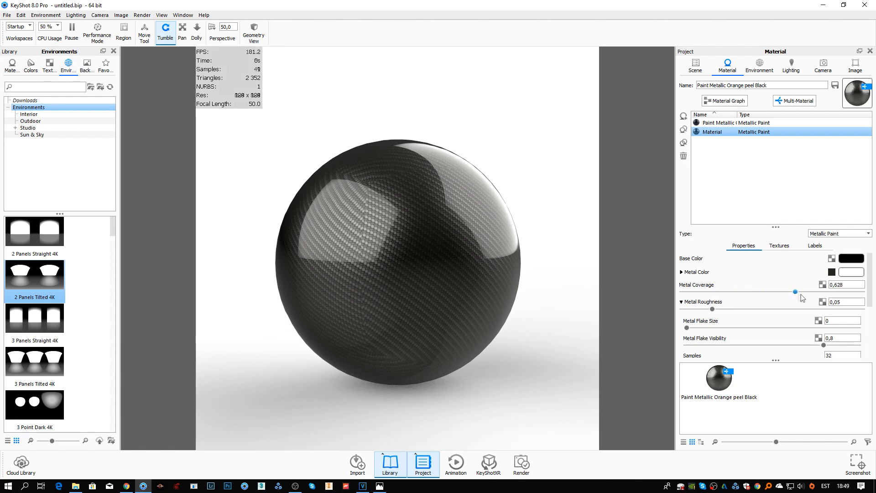
pyautogui.moveTo(781, 292); pyautogui.dragTo(820, 293)
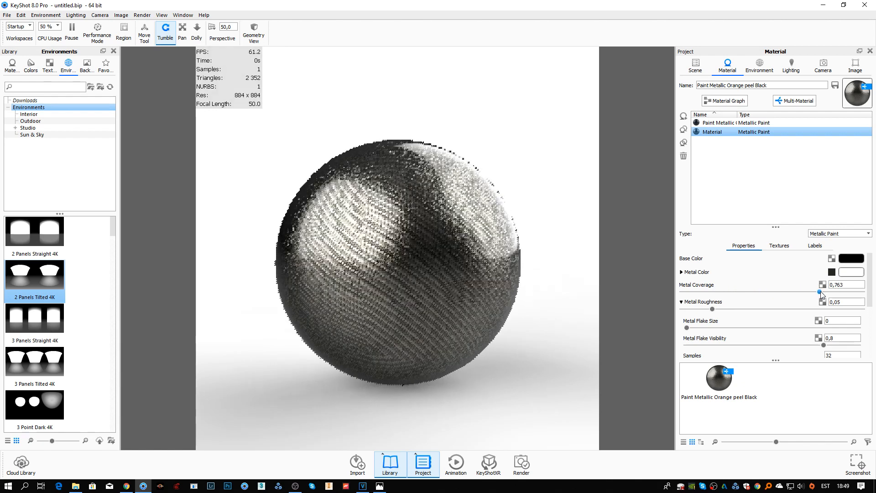
pyautogui.moveTo(809, 309); pyautogui.dragTo(822, 308)
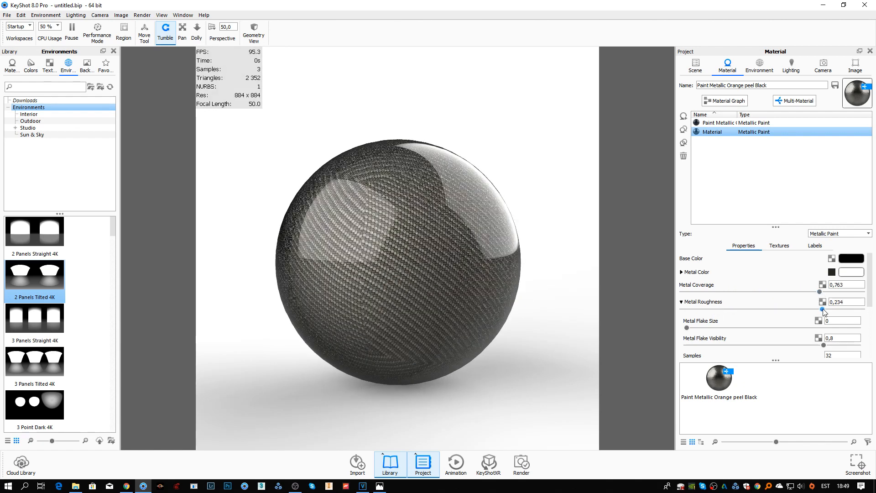
pyautogui.moveTo(821, 311); pyautogui.dragTo(794, 311)
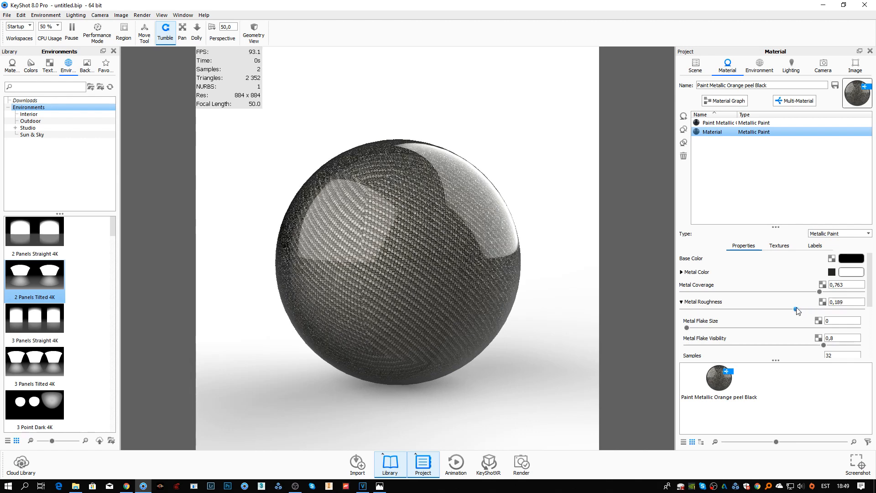
pyautogui.moveTo(792, 311); pyautogui.dragTo(738, 311)
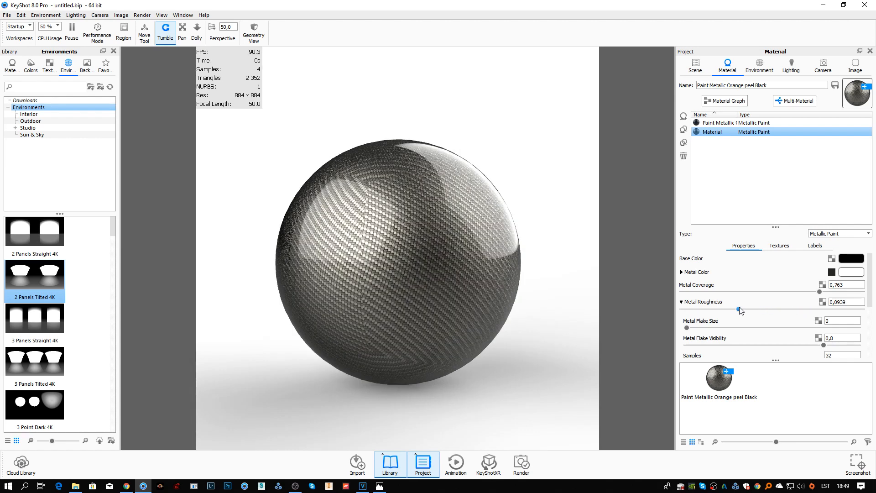
pyautogui.moveTo(755, 295)
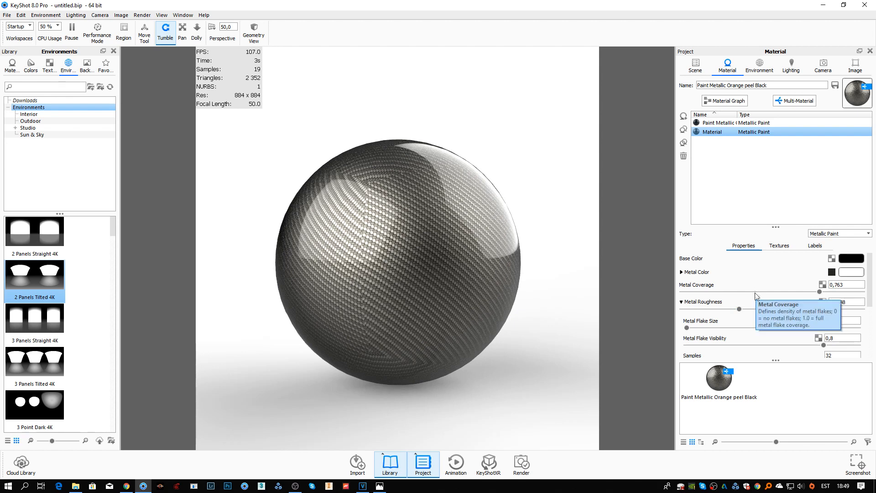
pyautogui.click(779, 246)
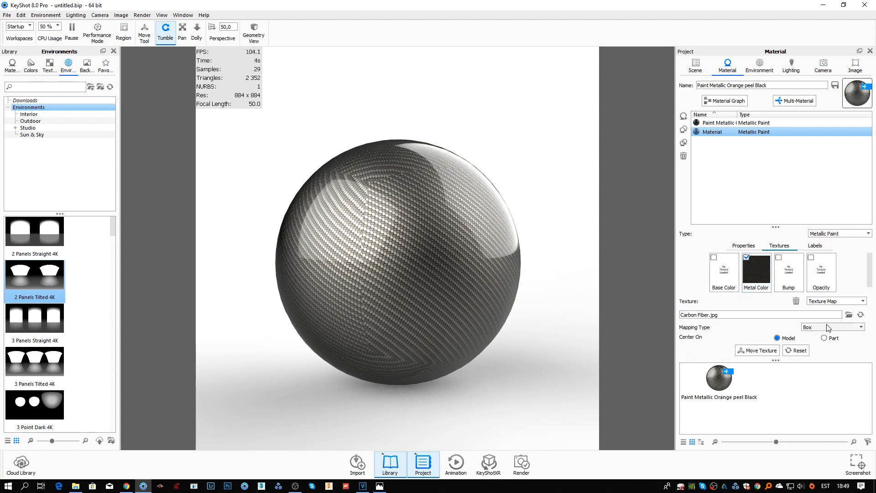
# Step: Set the texture Mapping Type to Sphere and shrink its scale to about 0.16
pyautogui.click(859, 327)
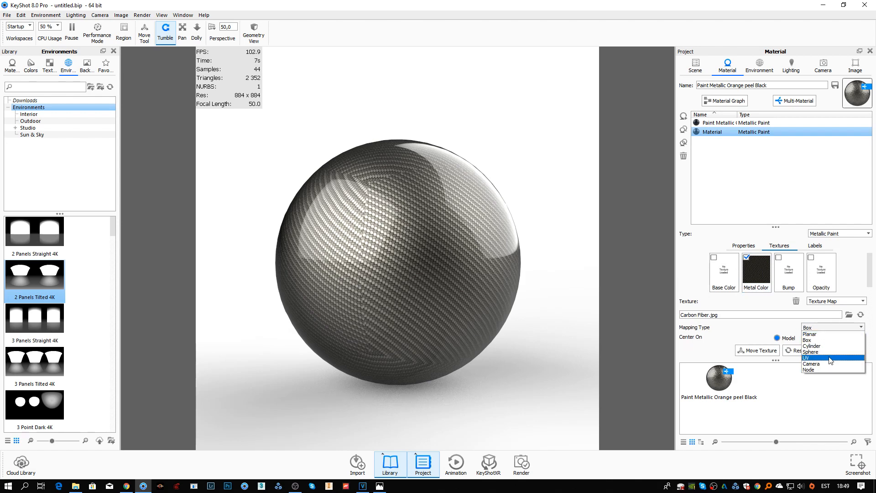
pyautogui.click(811, 352)
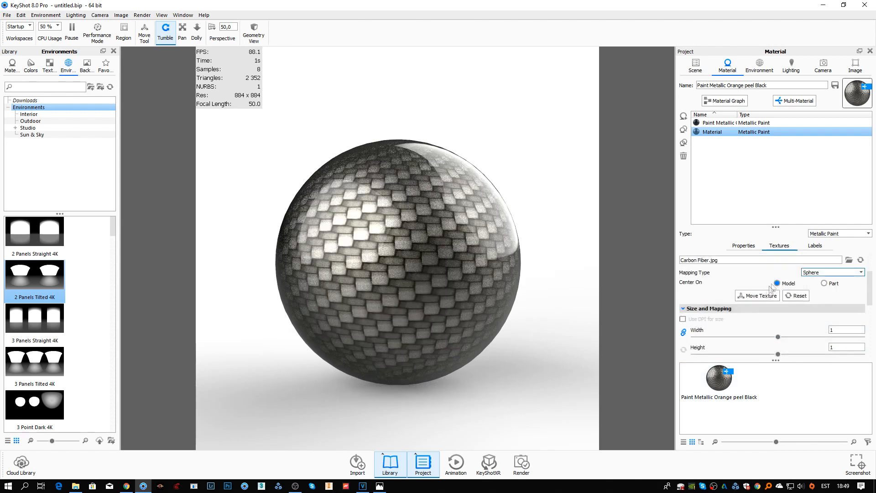
pyautogui.moveTo(777, 337); pyautogui.dragTo(706, 337)
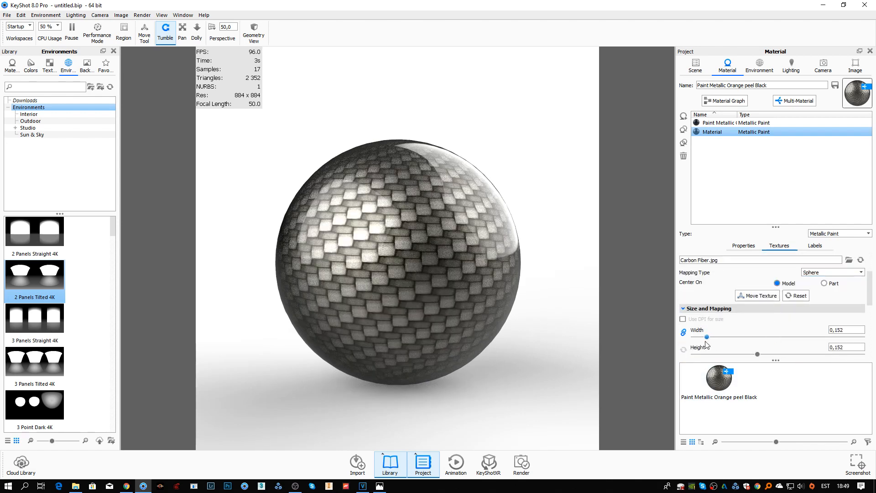
pyautogui.moveTo(706, 336); pyautogui.dragTo(708, 337)
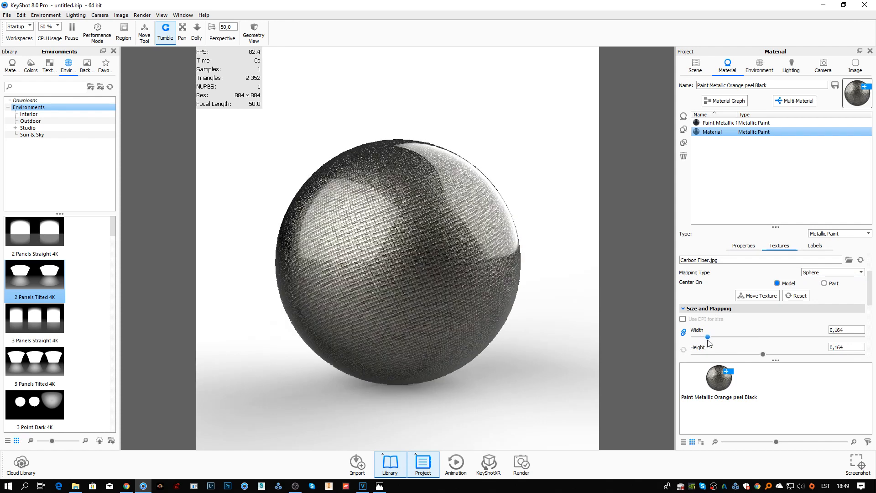
pyautogui.click(743, 245)
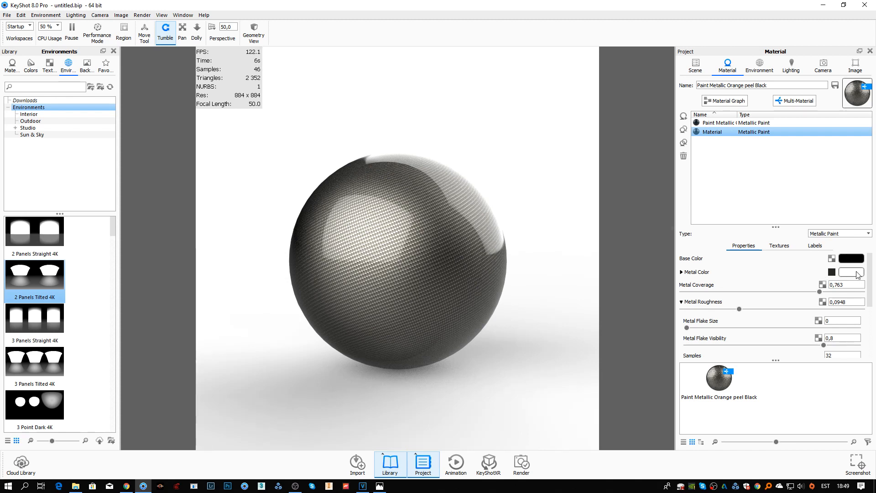
# Step: Set Blend with Color to a bright cyan (#00E6FF) to tint the carbon fiber blue
pyautogui.click(778, 247)
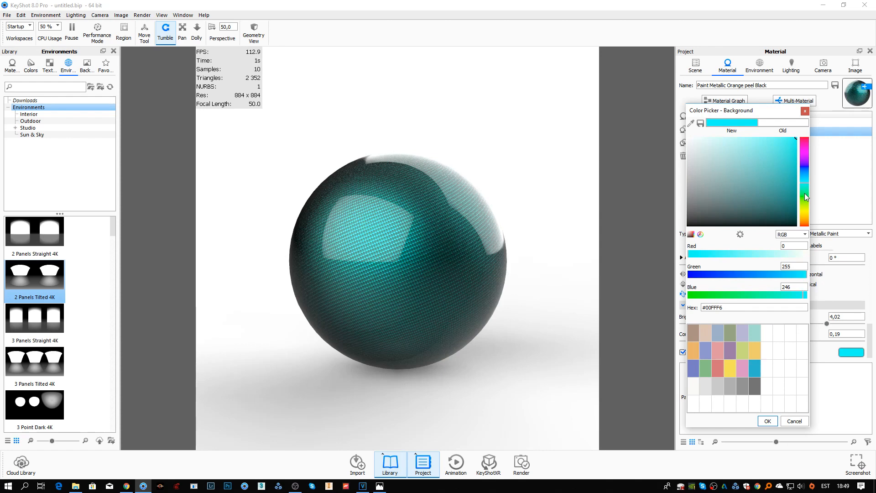
pyautogui.moveTo(805, 197); pyautogui.dragTo(805, 218)
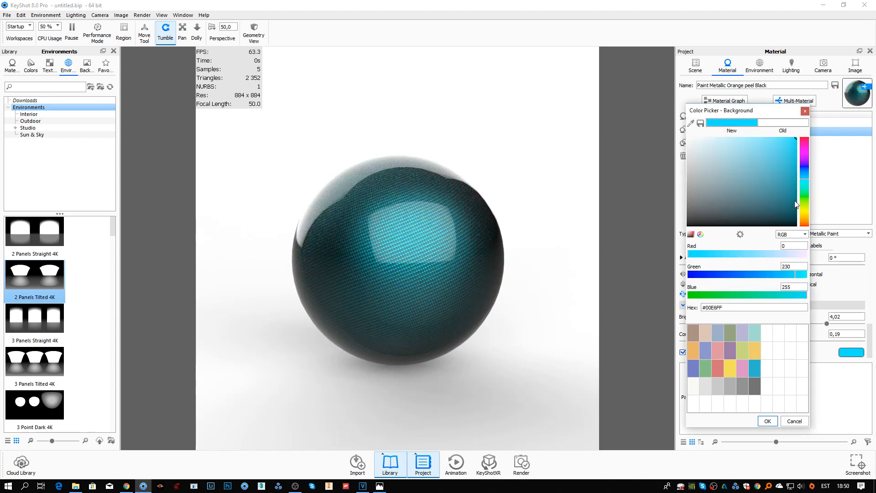
pyautogui.click(807, 180)
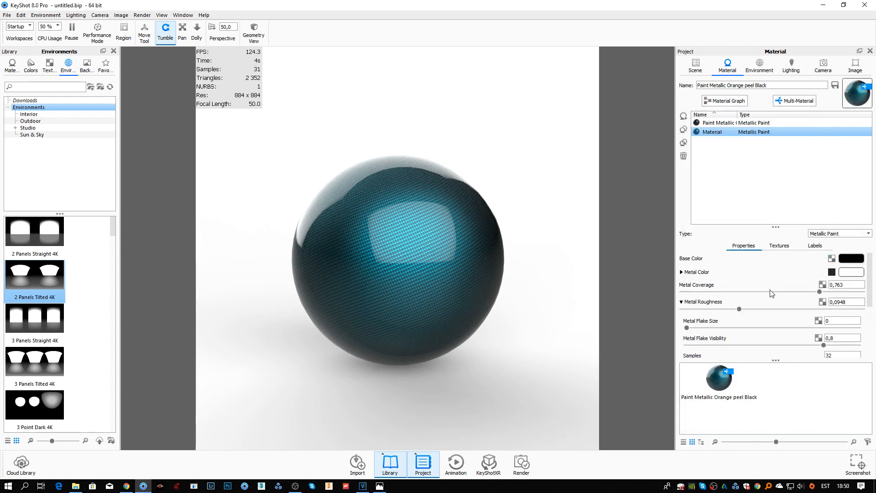
# Step: Set Clear-coat Roughness 0.0039 and Refractive Index 1.184, and light with 3 Panels Straight 4K
pyautogui.click(683, 278)
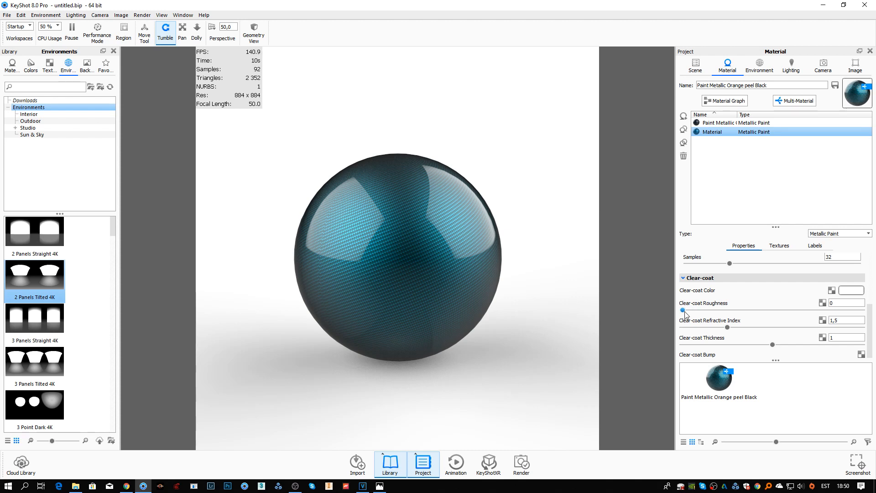
pyautogui.moveTo(684, 311)
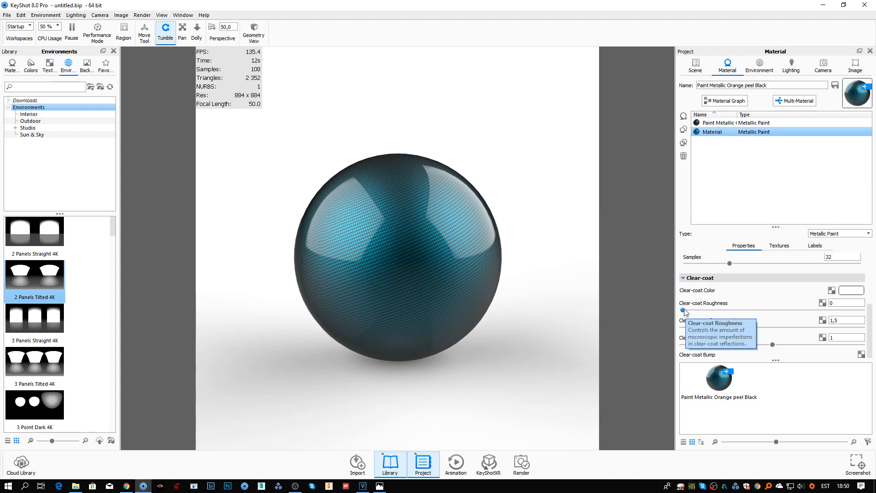
pyautogui.moveTo(683, 311); pyautogui.dragTo(696, 312)
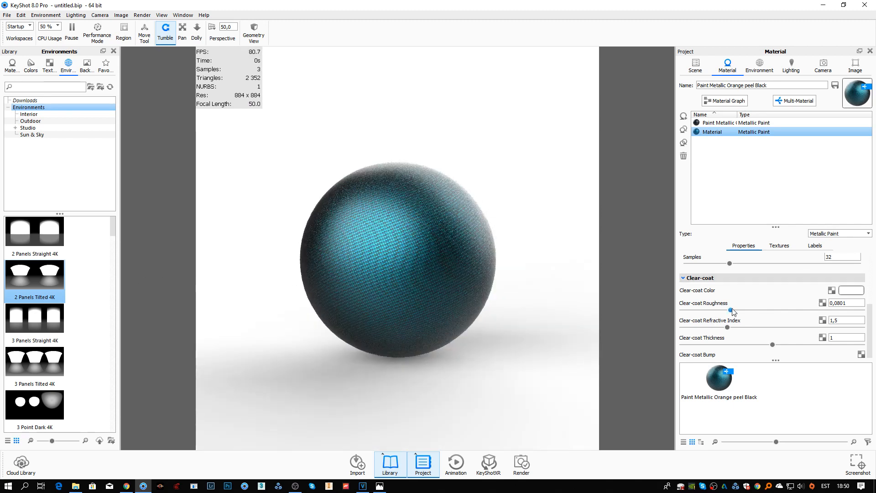
pyautogui.moveTo(732, 310); pyautogui.dragTo(698, 310)
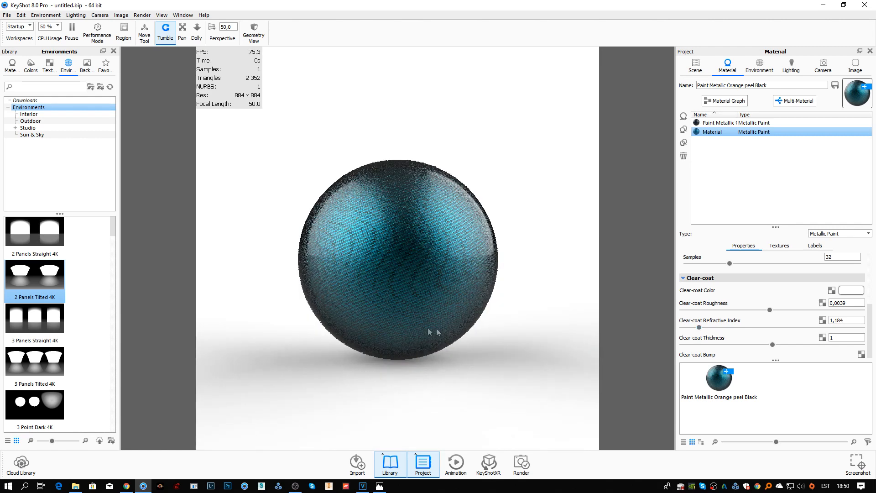
pyautogui.moveTo(437, 332); pyautogui.dragTo(459, 302)
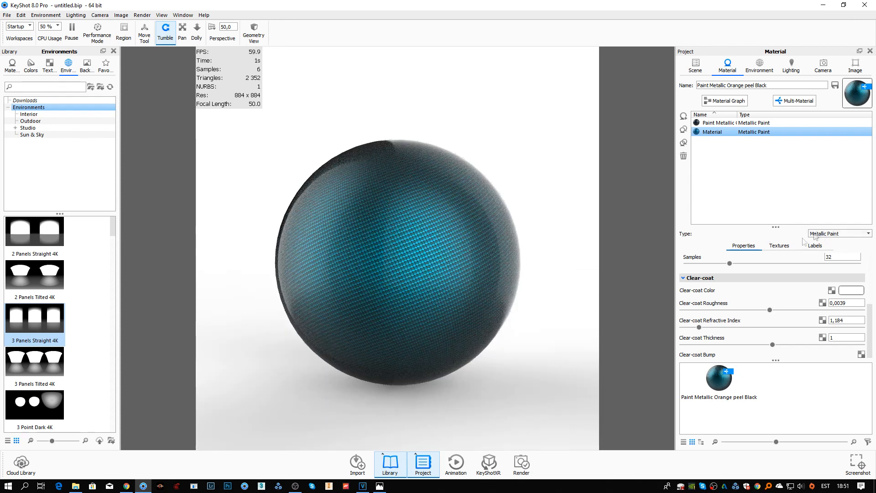
# Step: Lower texture Brightness to 0.495 and set Blend with Color to white for black carbon fiber
pyautogui.click(851, 352)
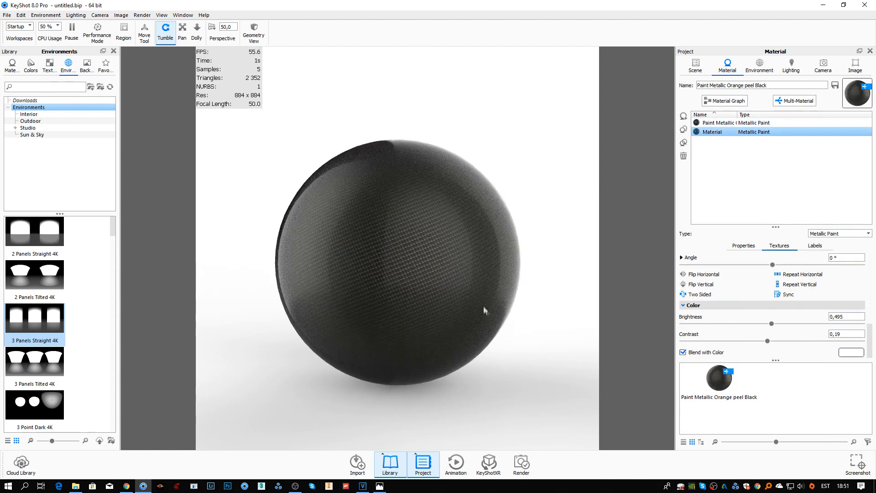
pyautogui.click(737, 122)
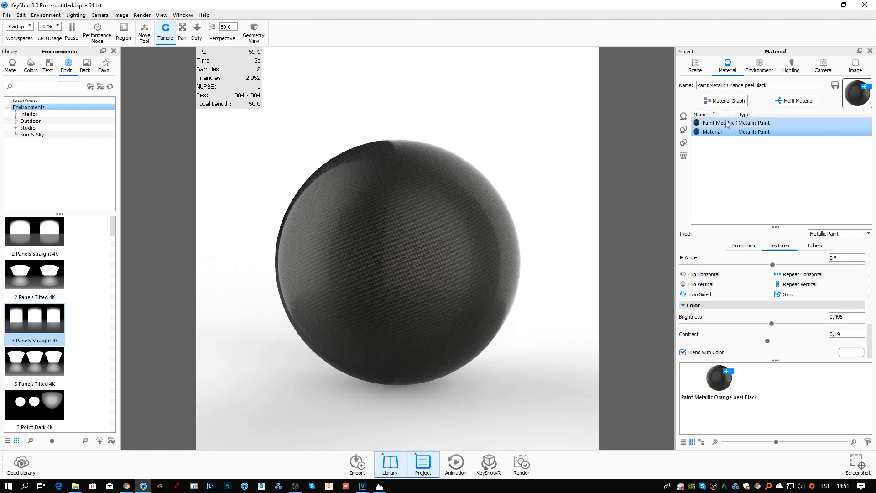
pyautogui.click(714, 131)
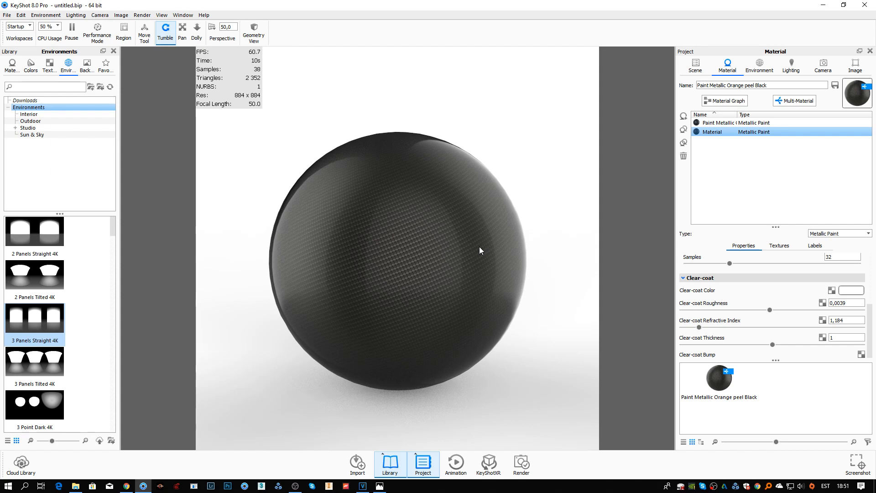
pyautogui.moveTo(776, 313)
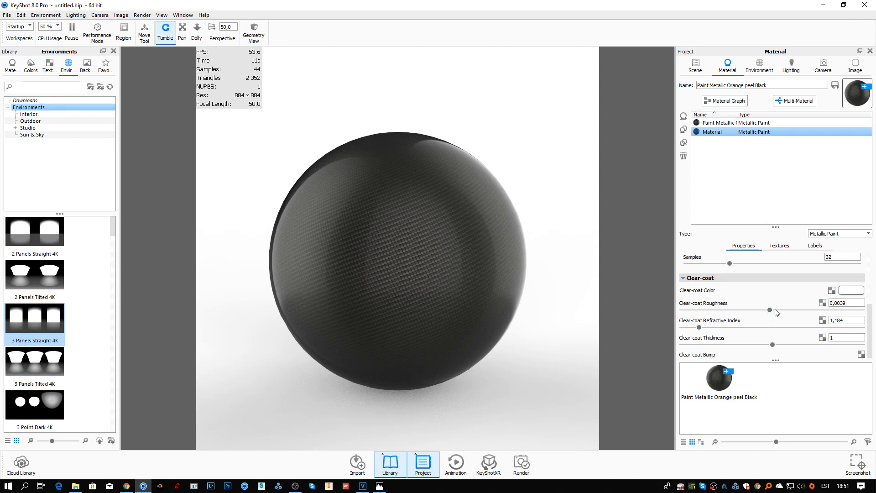